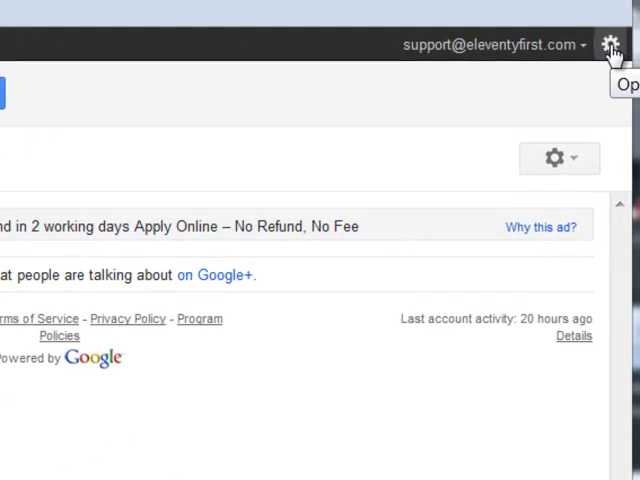
- Go to the Mail settings page from the gear menu
{"action": "left_click", "coordinate": [610, 44]}
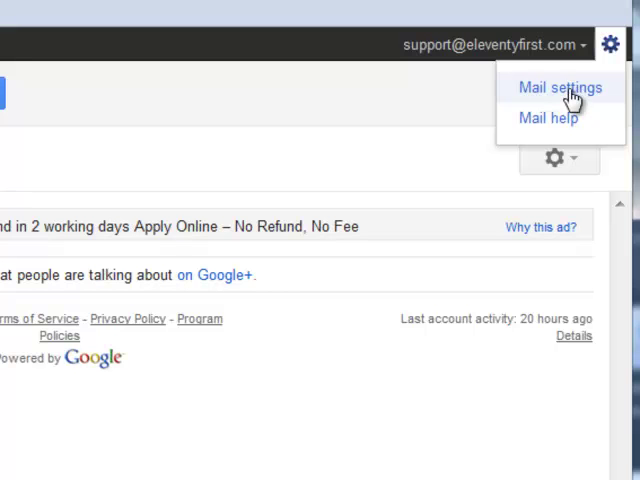
{"action": "left_click", "coordinate": [560, 88]}
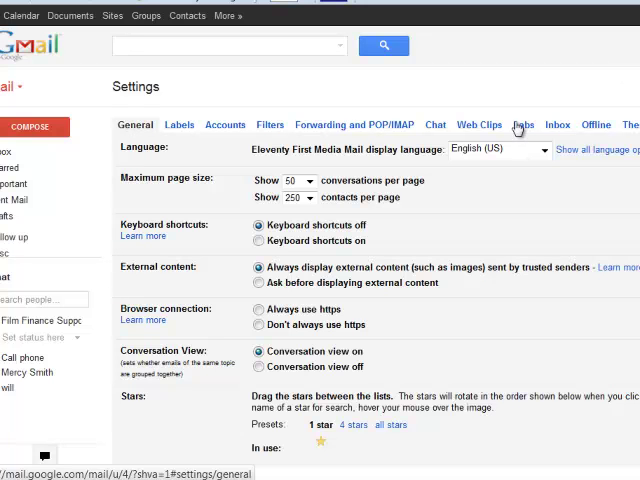
- In Labs, search 'can', enable the Canned Responses lab and save the changes
{"action": "left_click", "coordinate": [524, 124]}
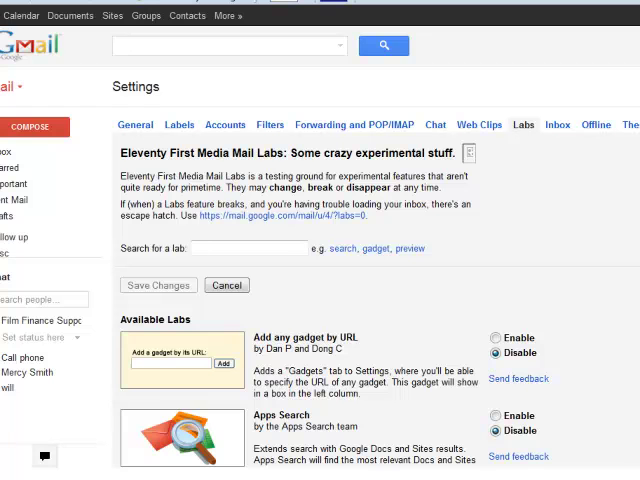
{"action": "type", "text": "can"}
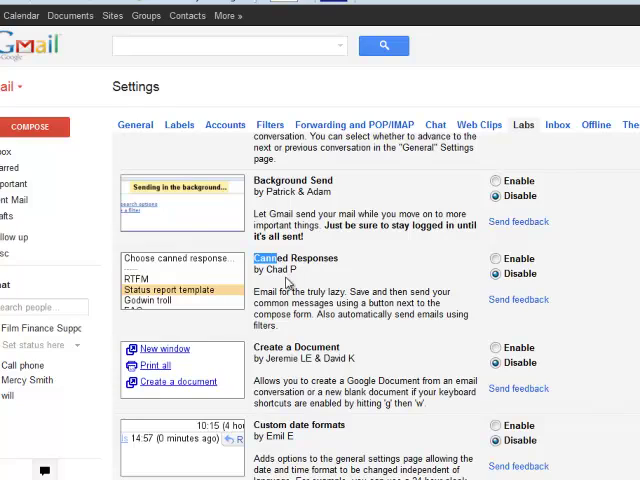
{"action": "left_click", "coordinate": [496, 260]}
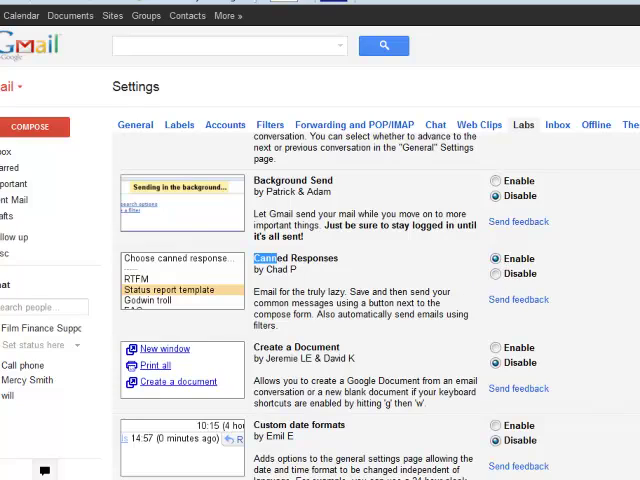
{"action": "scroll", "scroll_direction": "down", "scroll_amount": 3}
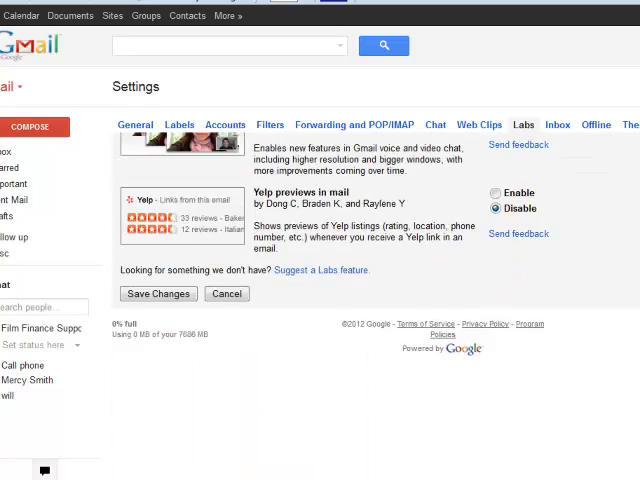
{"action": "left_click", "coordinate": [156, 292]}
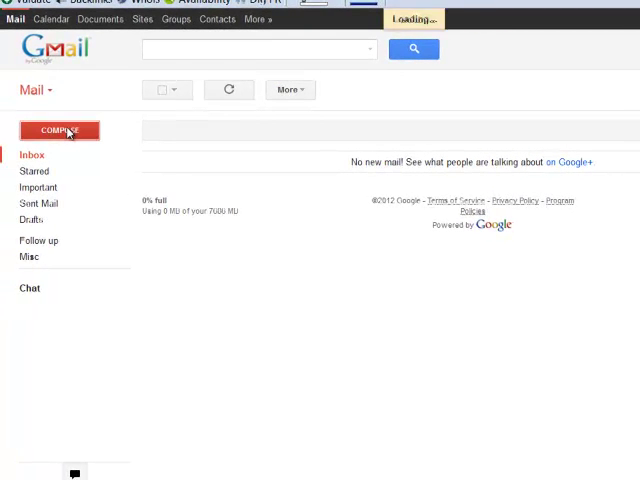
- Compose a new message and check the Canned responses list in the compose window
{"action": "left_click", "coordinate": [60, 130]}
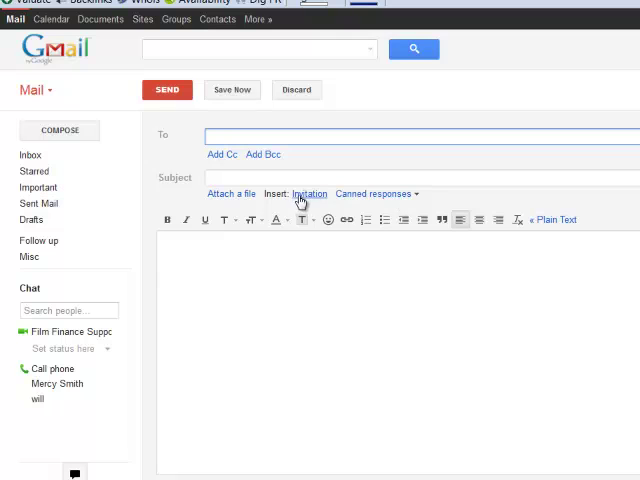
{"action": "mouse_move", "coordinate": [402, 208]}
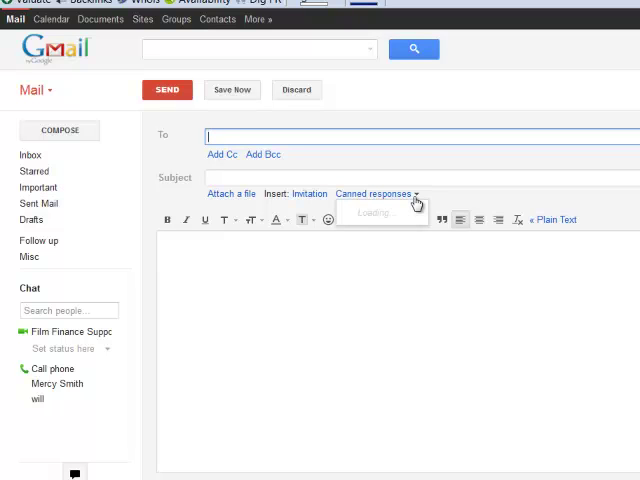
{"action": "left_click", "coordinate": [378, 192]}
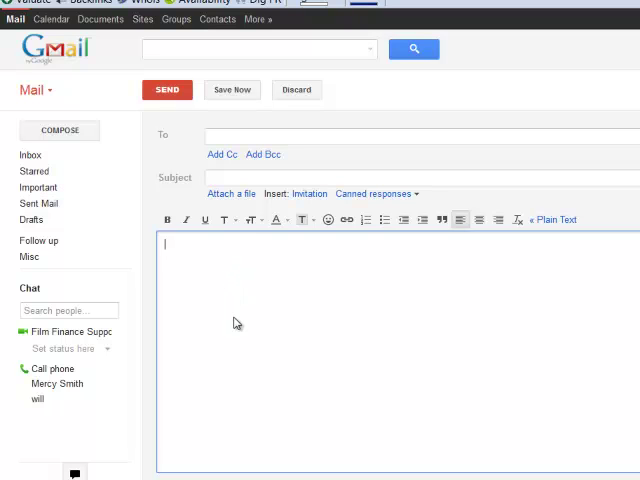
{"action": "mouse_move", "coordinate": [232, 300]}
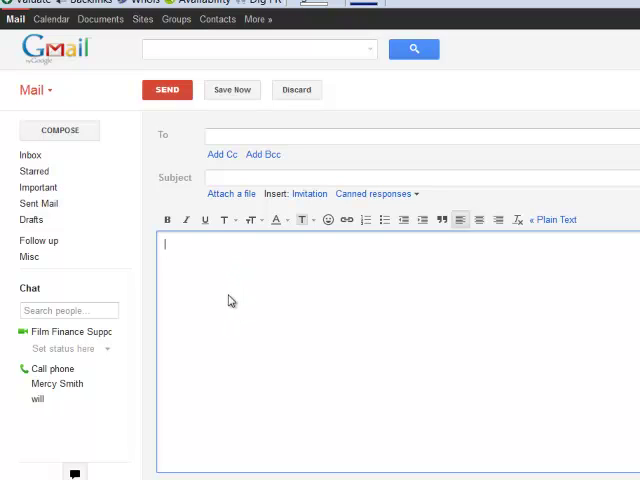
{"action": "mouse_move", "coordinate": [192, 340]}
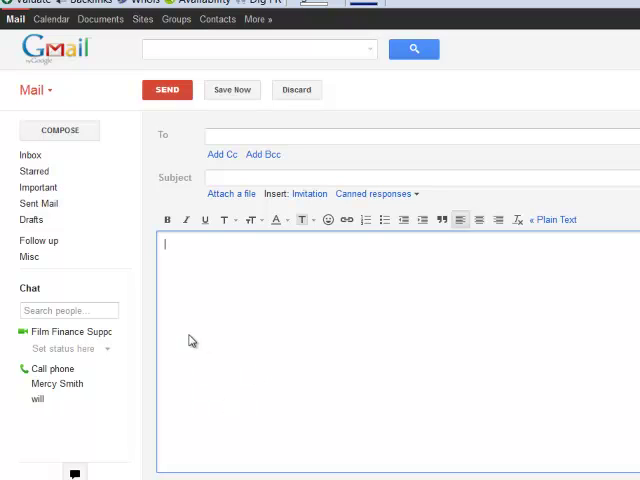
{"action": "mouse_move", "coordinate": [216, 414]}
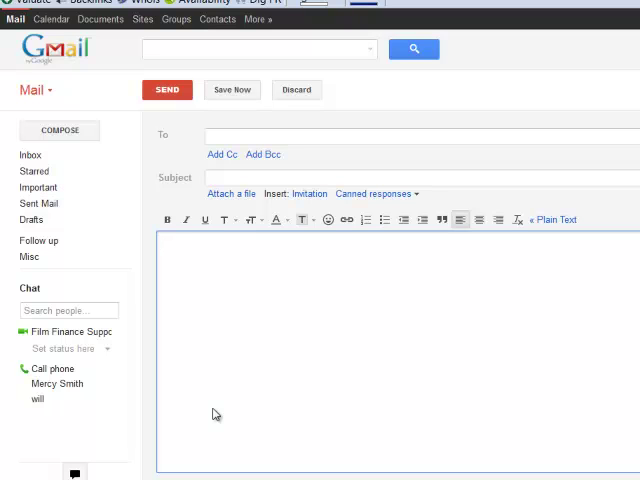
- Write a thank-you note: 'Hi', thanks sentence appreciating the kind words, and a sign-off
{"action": "type", "text": "Hi"}
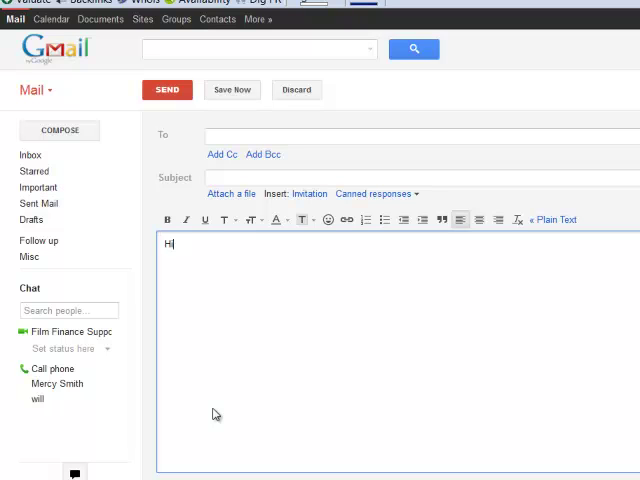
{"action": "type", "text": "Thanks"}
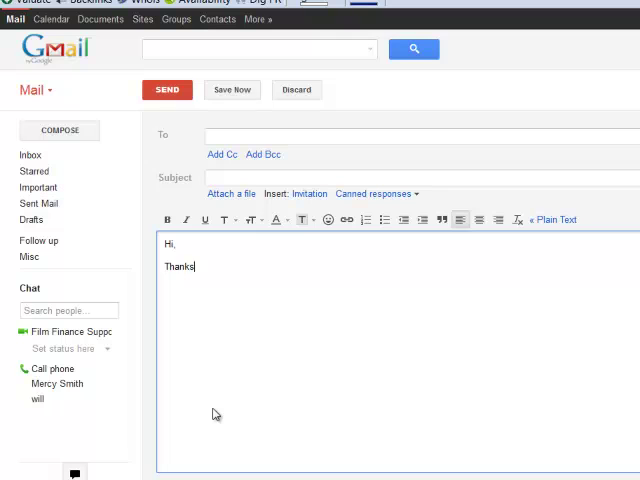
{"action": "type", "text": "for your email,"}
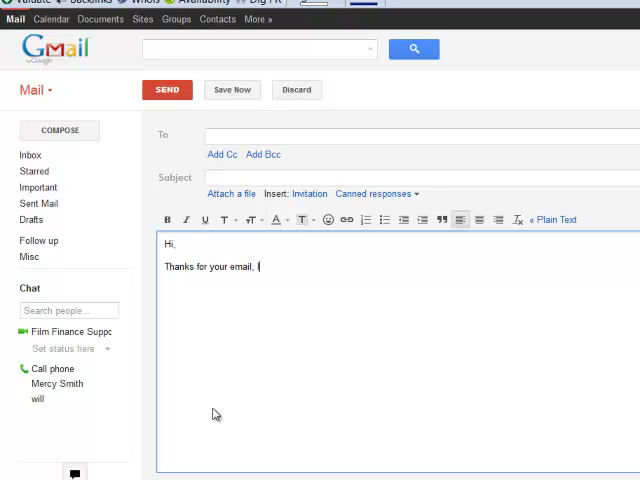
{"action": "type", "text": "I really appreciate the kind wor"}
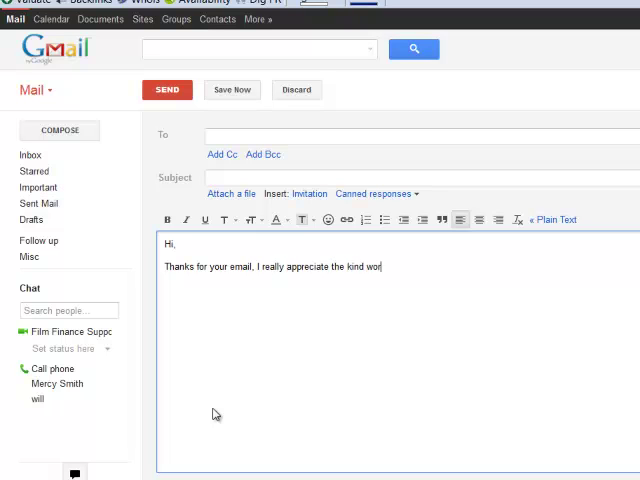
{"action": "type", "text": "ds."}
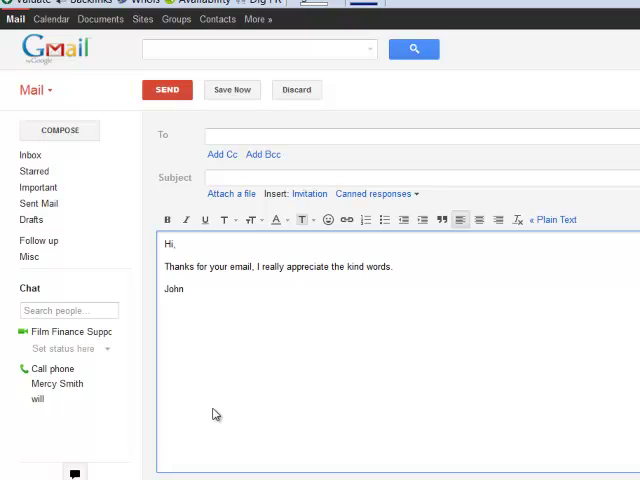
{"action": "mouse_move", "coordinate": [264, 390]}
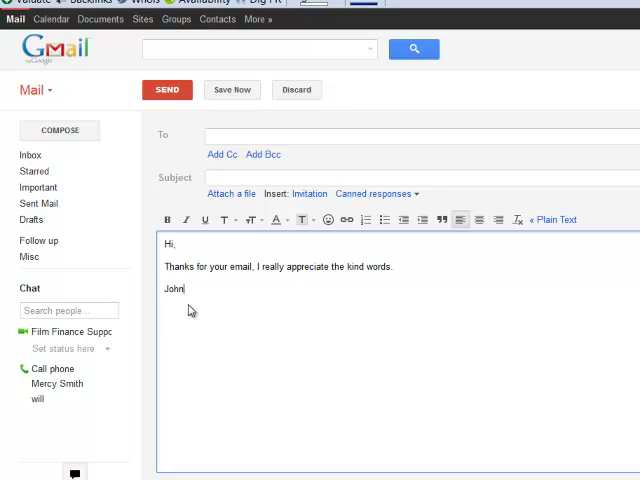
{"action": "mouse_move", "coordinate": [412, 198]}
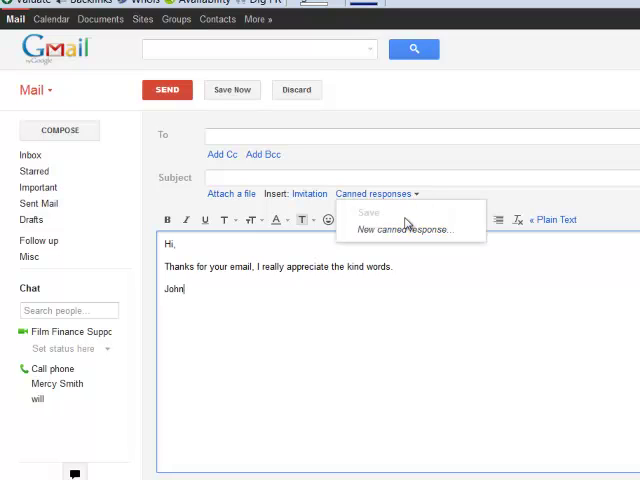
- Save the body as a new canned response named 'Thanks for the nice email'
{"action": "left_click", "coordinate": [408, 228]}
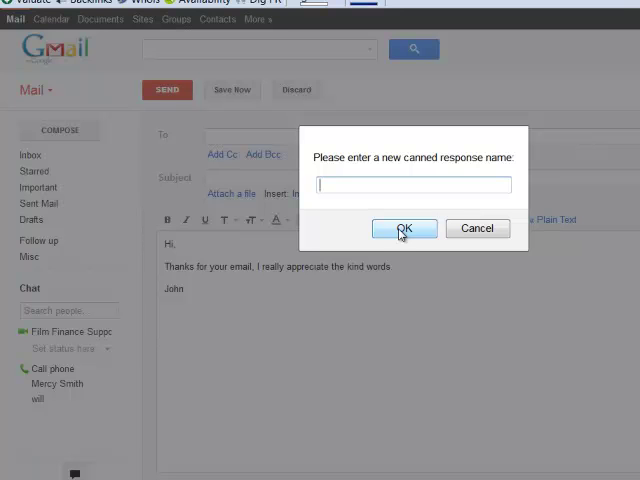
{"action": "type", "text": "Thanks for"}
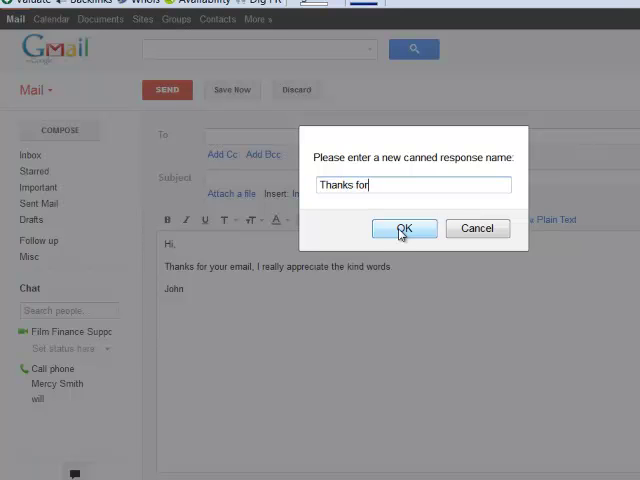
{"action": "type", "text": "teh nice email"}
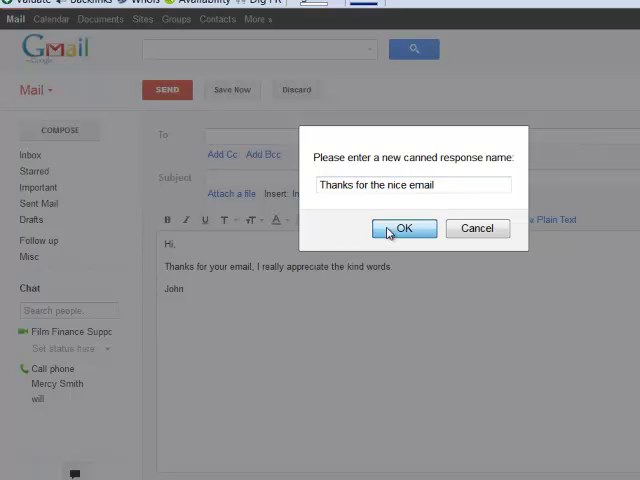
{"action": "left_click", "coordinate": [404, 228]}
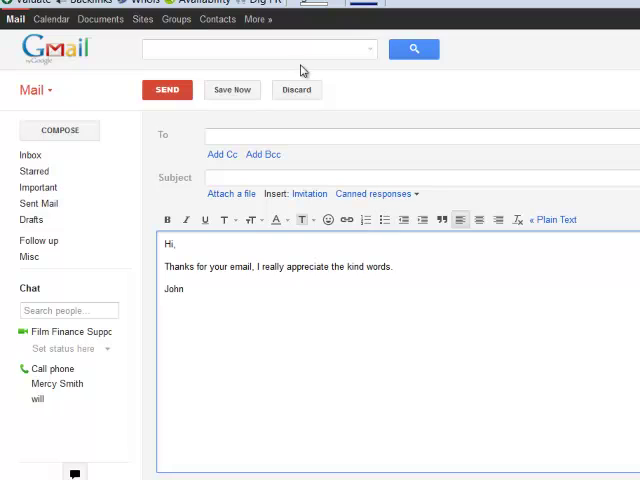
- Discard the draft and compose a fresh, empty message
{"action": "left_click", "coordinate": [296, 88]}
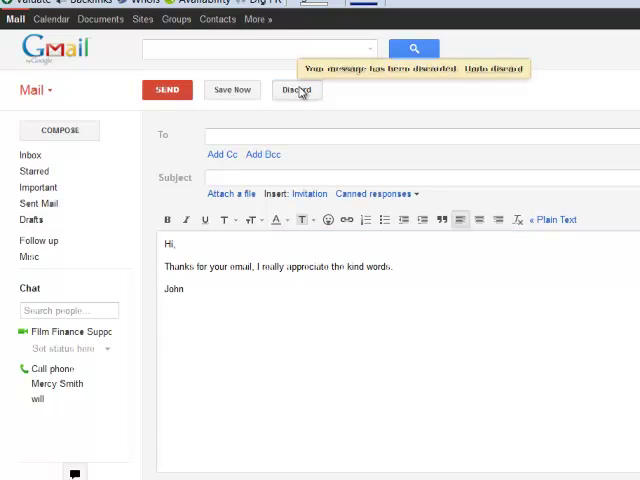
{"action": "left_click", "coordinate": [296, 90]}
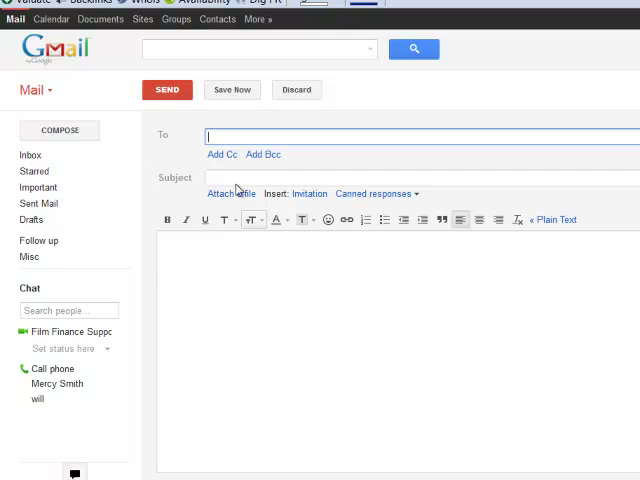
{"action": "mouse_move", "coordinate": [236, 220]}
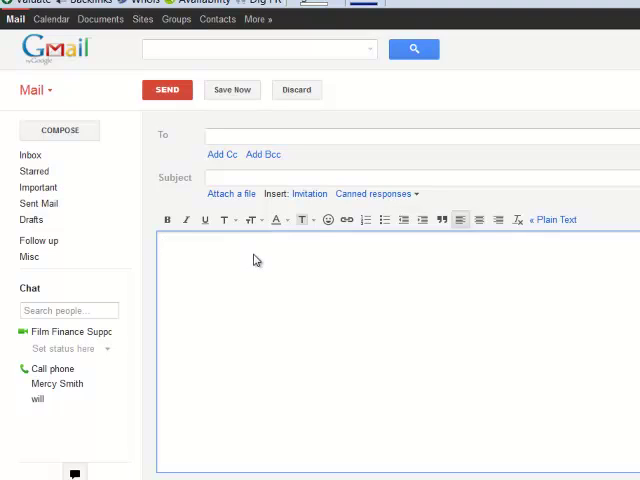
{"action": "mouse_move", "coordinate": [384, 220]}
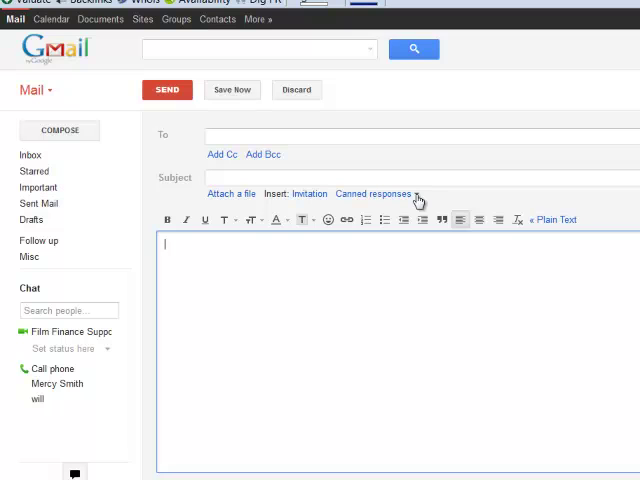
- Insert the saved 'Thanks for the nice email' canned response into the message body
{"action": "left_click", "coordinate": [376, 192]}
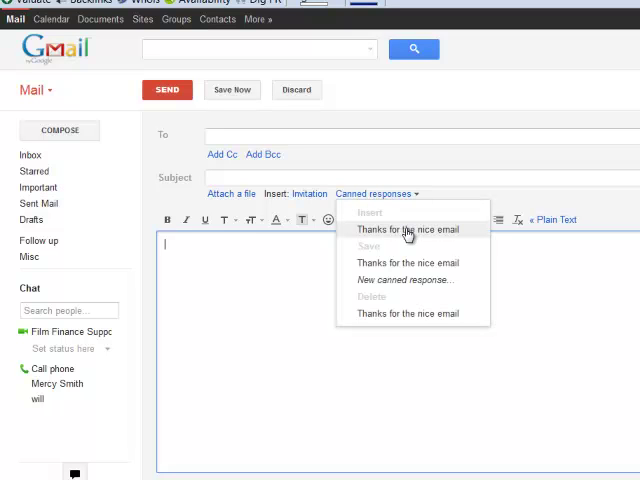
{"action": "left_click", "coordinate": [408, 230]}
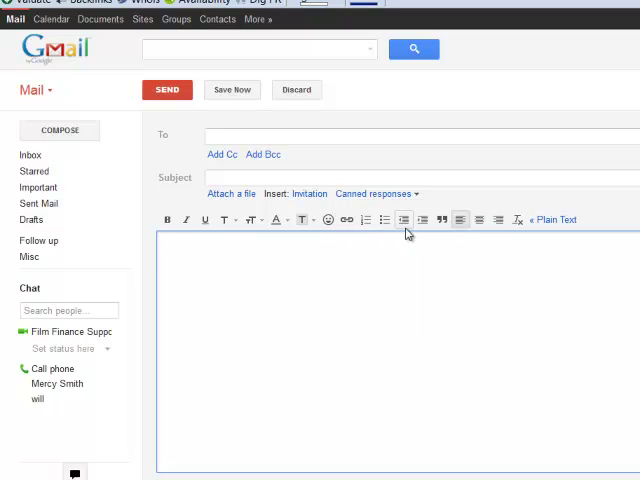
{"action": "type", "text": "Hi,"}
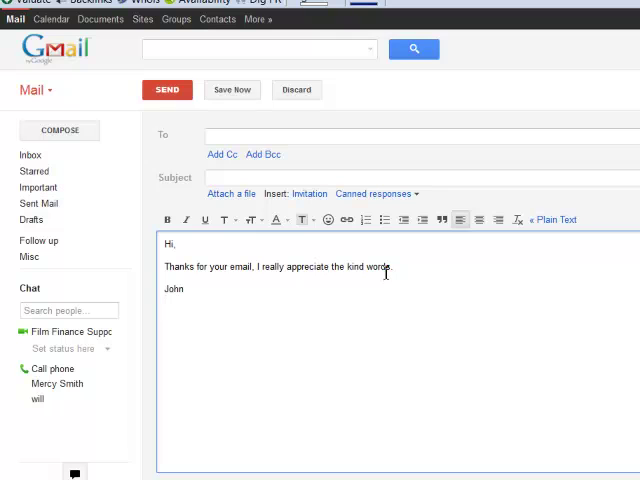
{"action": "mouse_move", "coordinate": [346, 246]}
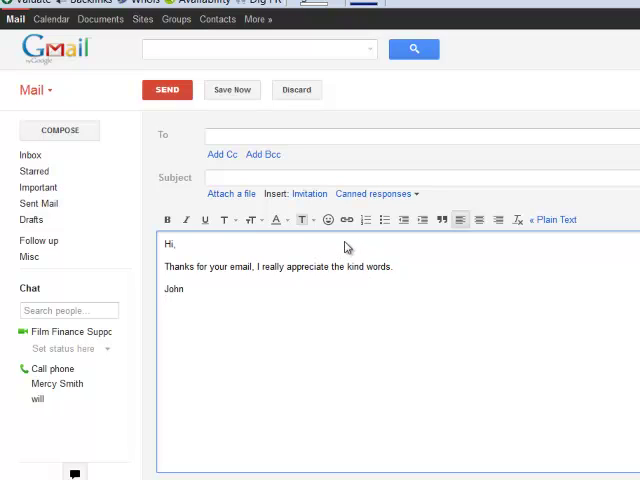
{"action": "mouse_move", "coordinate": [416, 200]}
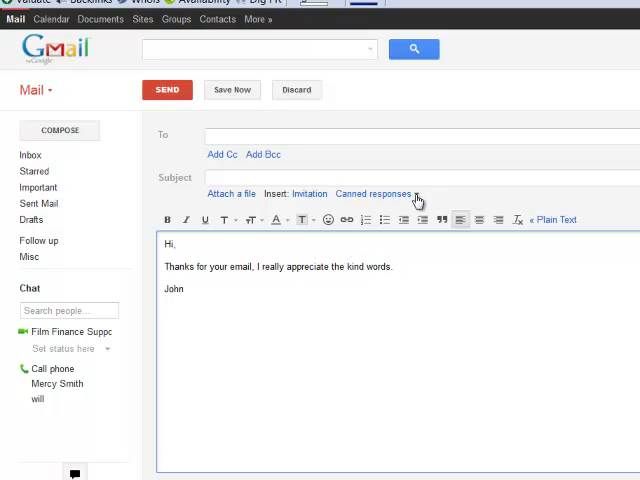
{"action": "left_click", "coordinate": [372, 192]}
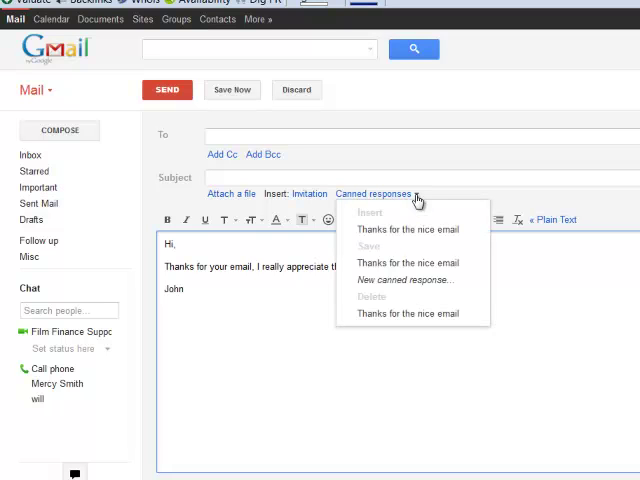
{"action": "left_click", "coordinate": [404, 228]}
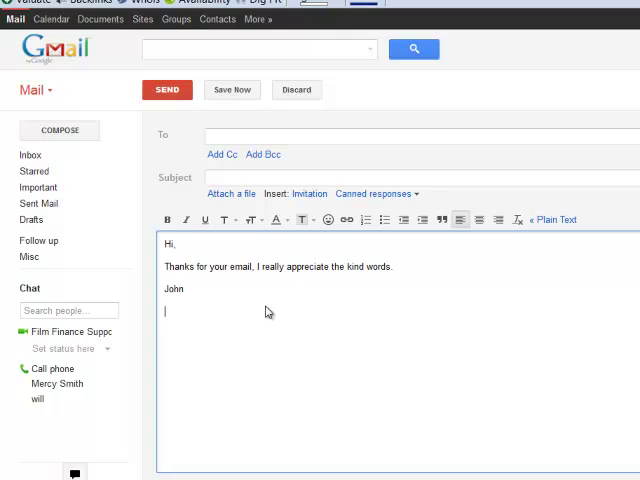
{"action": "left_click", "coordinate": [378, 192]}
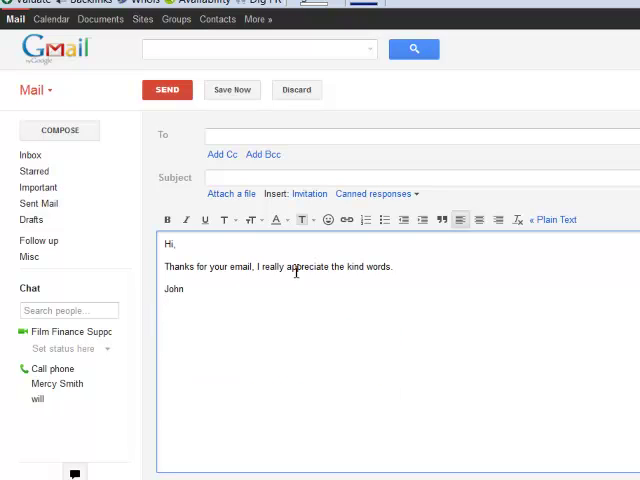
{"action": "mouse_move", "coordinate": [400, 220]}
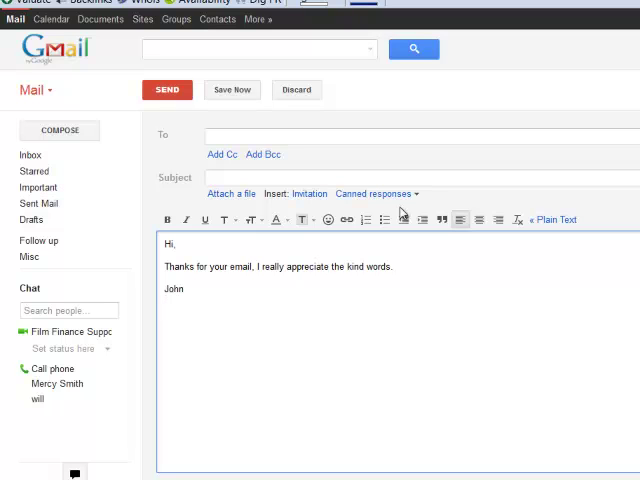
{"action": "left_click", "coordinate": [166, 304]}
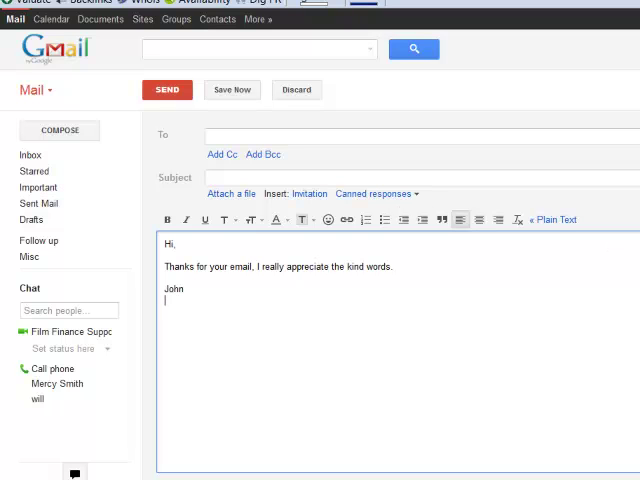
{"action": "mouse_move", "coordinate": [322, 320]}
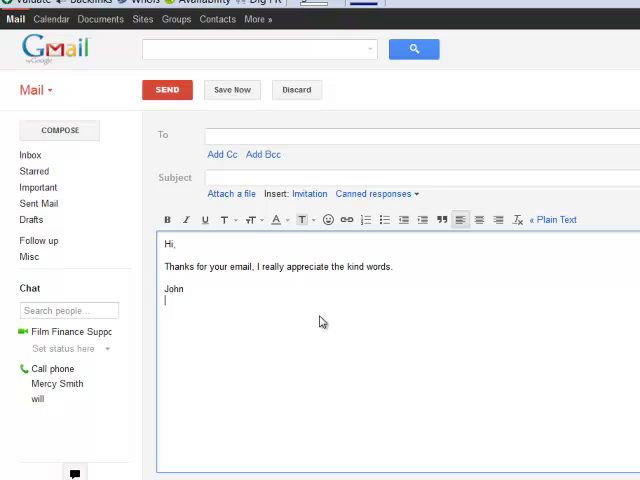
{"action": "mouse_move", "coordinate": [336, 310]}
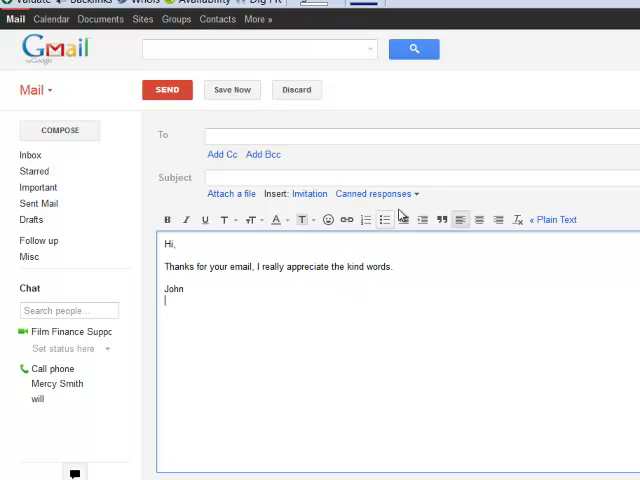
{"action": "mouse_move", "coordinate": [272, 328]}
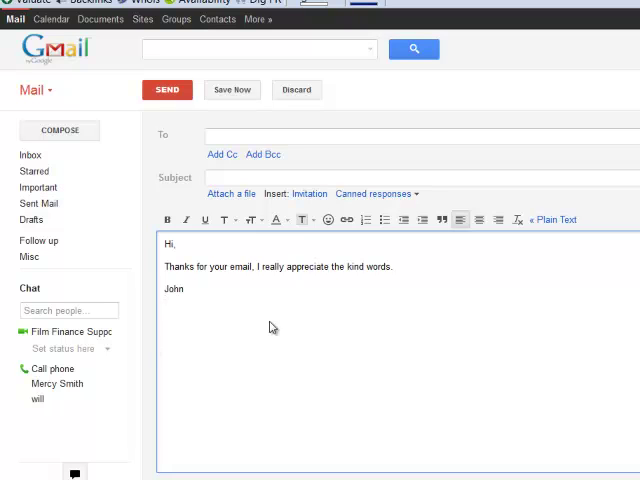
{"action": "mouse_move", "coordinate": [220, 360]}
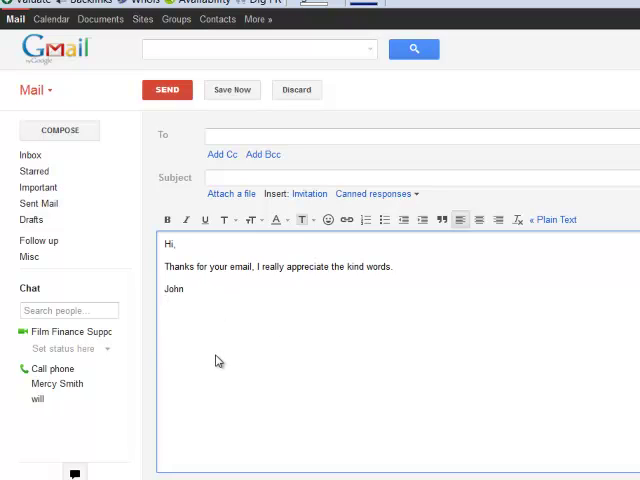